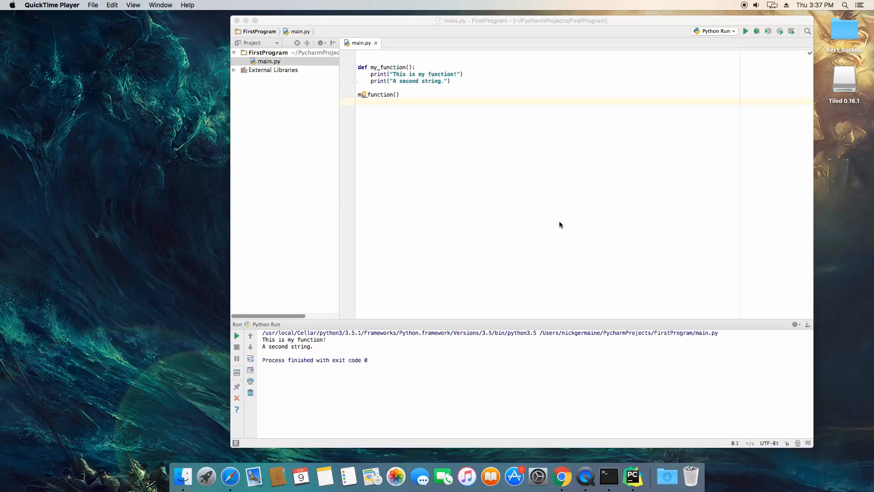
# Remove the marked lines and place the cursor in my_function's definition
pyautogui.moveTo(395, 81); pyautogui.dragTo(399, 94)
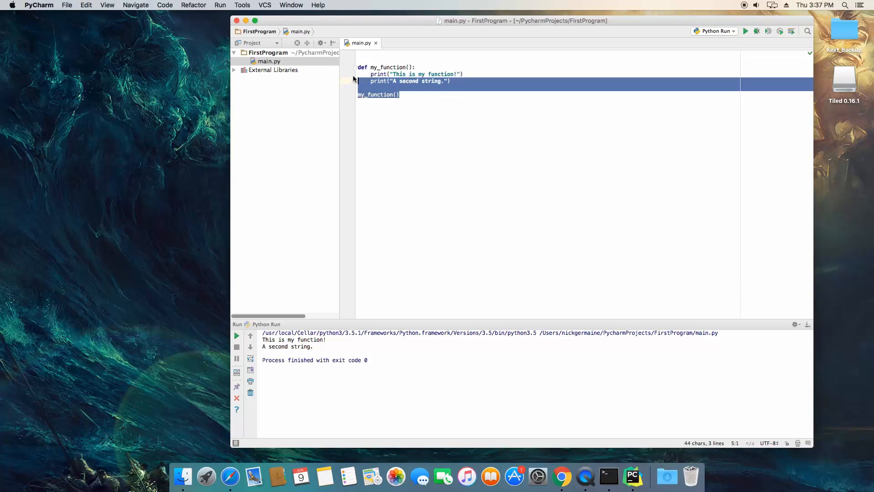
pyautogui.click(425, 107)
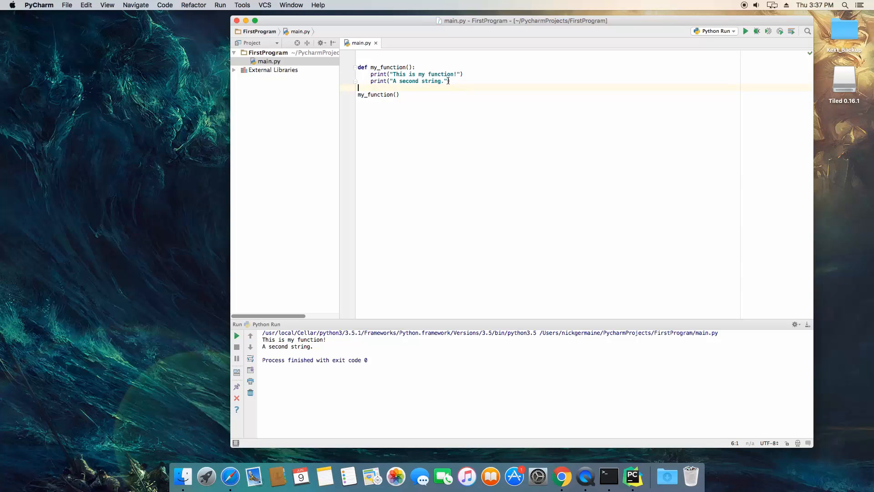
pyautogui.doubleClick(418, 81)
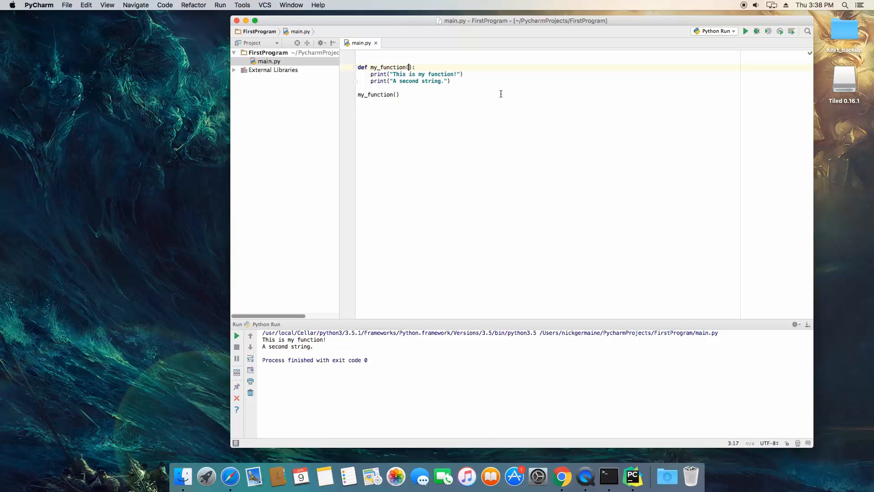
# Add the parameters str1 and str2 to def my_function()
pyautogui.write('s')
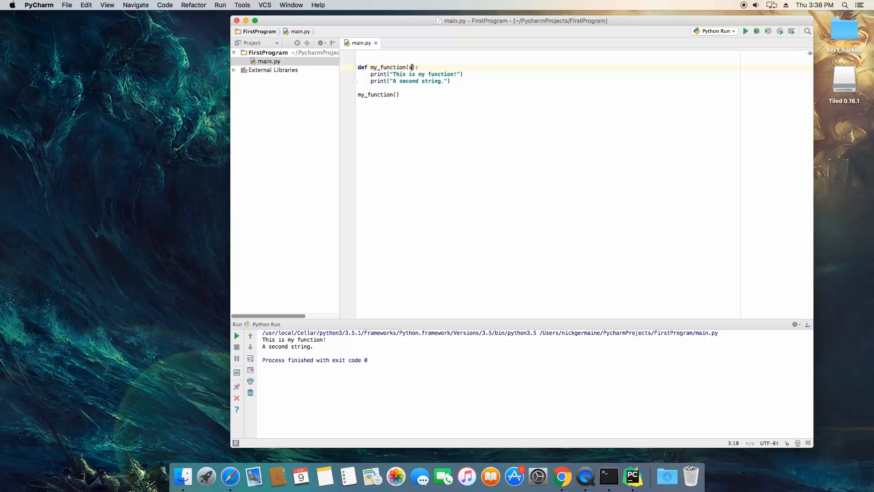
pyautogui.write('tr1,')
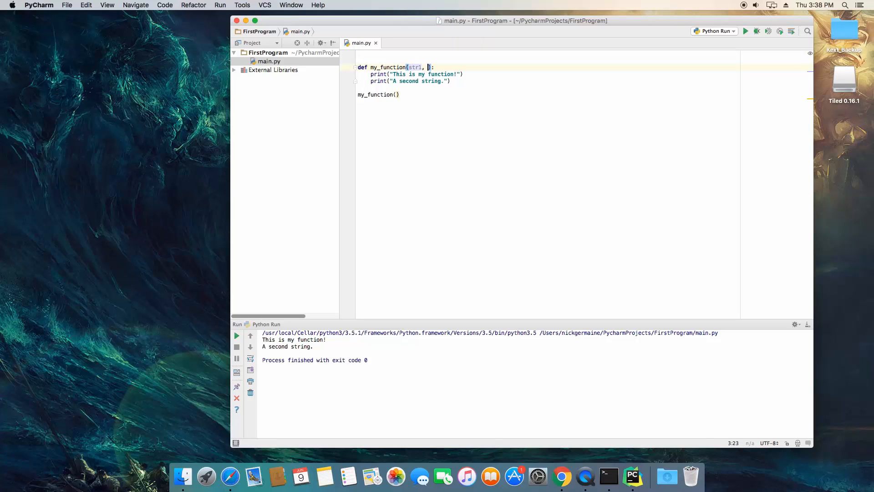
pyautogui.write('dtr2')
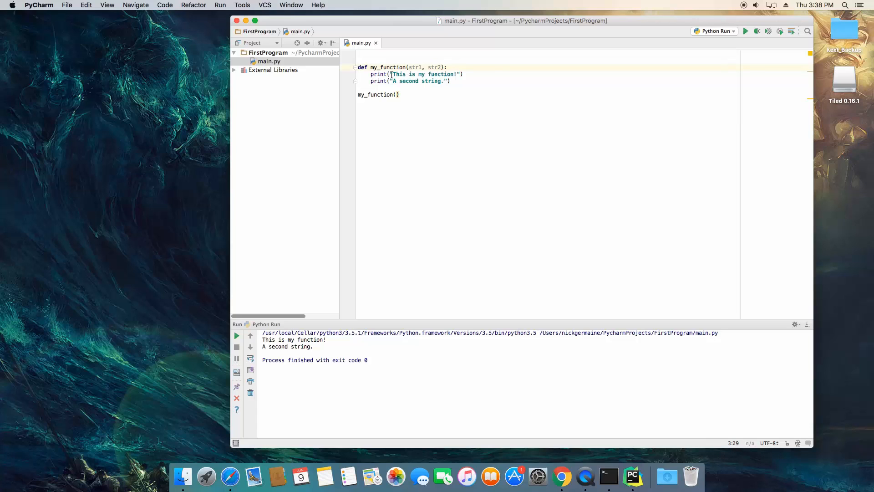
# Replace the two hard-coded print strings with str1 and str2
pyautogui.doubleClick(424, 74)
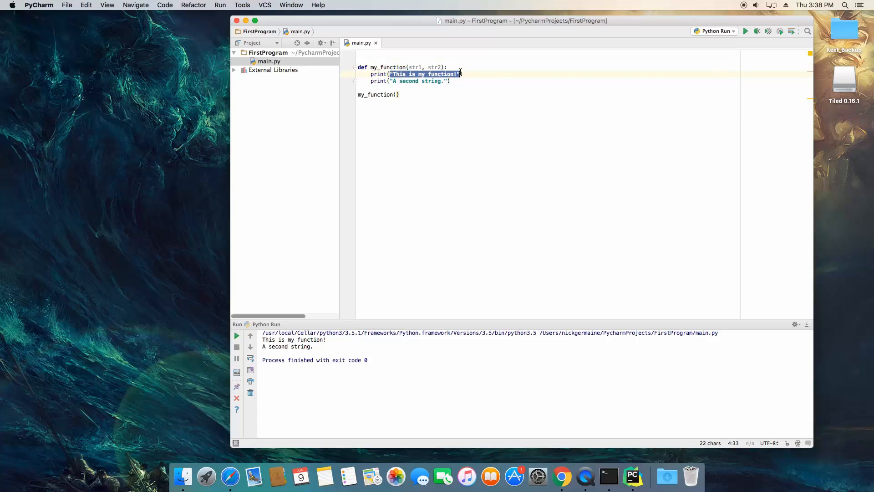
pyautogui.write('str1)')
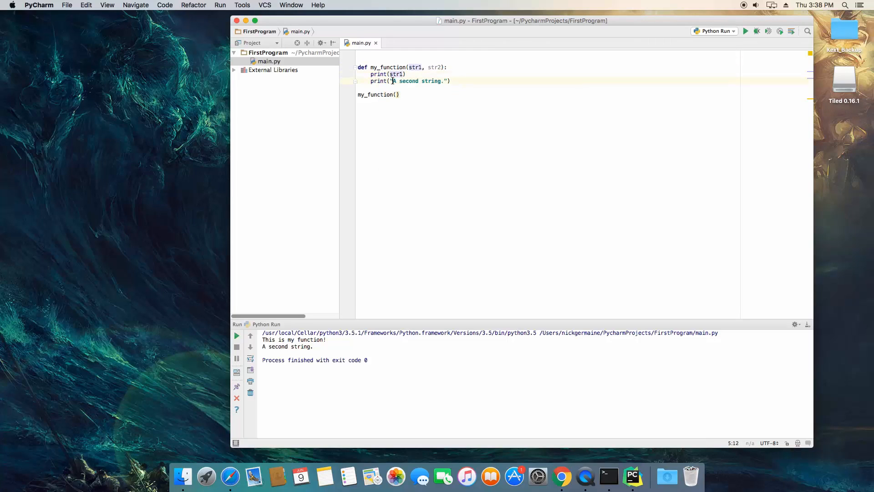
pyautogui.moveTo(391, 81); pyautogui.dragTo(447, 81)
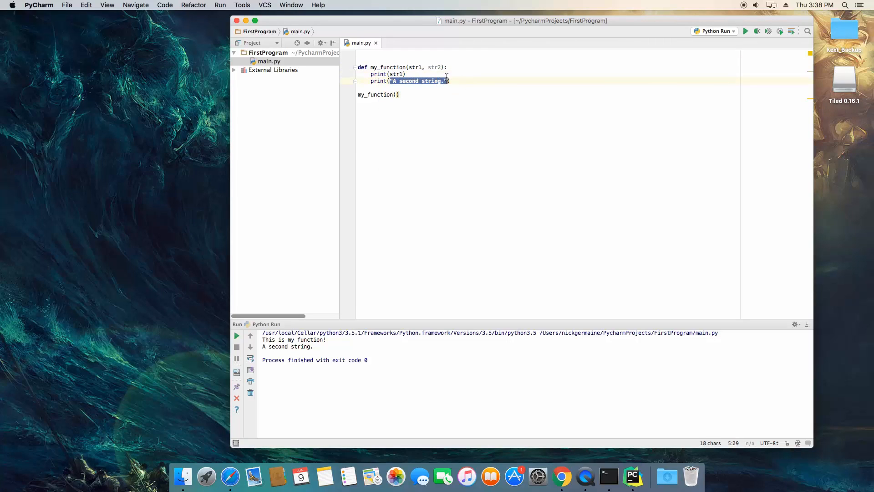
pyautogui.write('str2)')
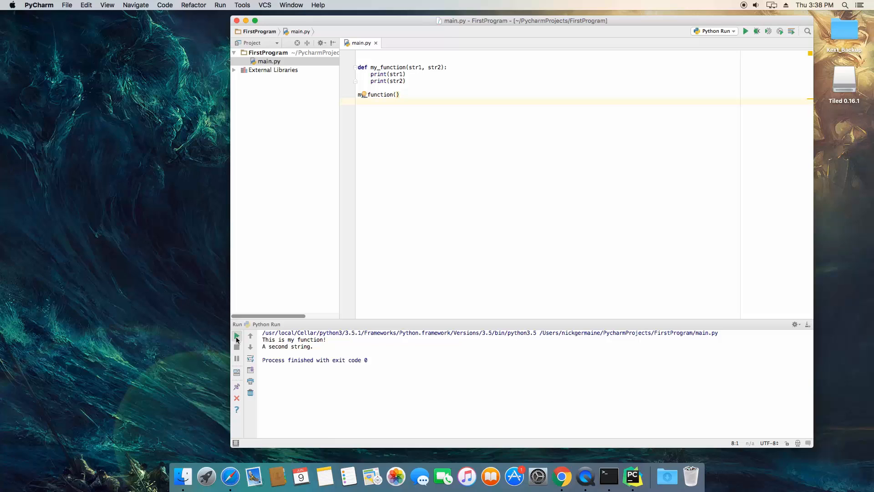
# Rerun main.py and inspect the TypeError about missing arguments str1 and str2
pyautogui.click(237, 336)
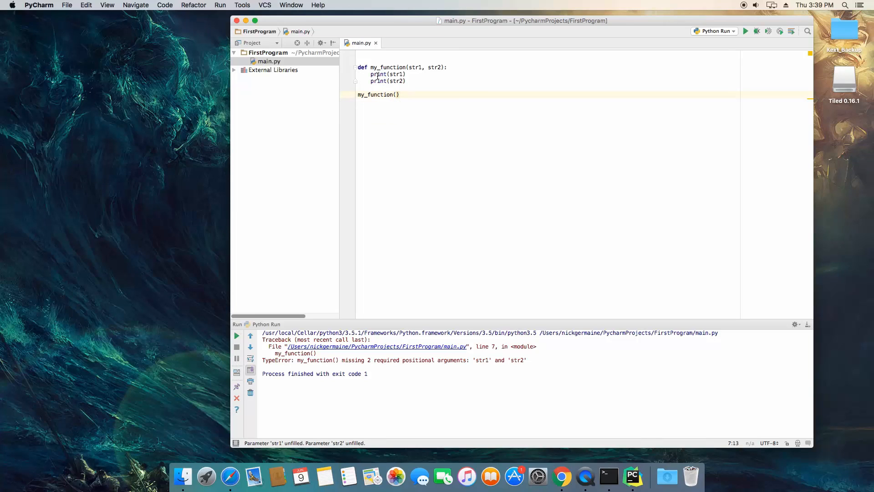
pyautogui.doubleClick(387, 67)
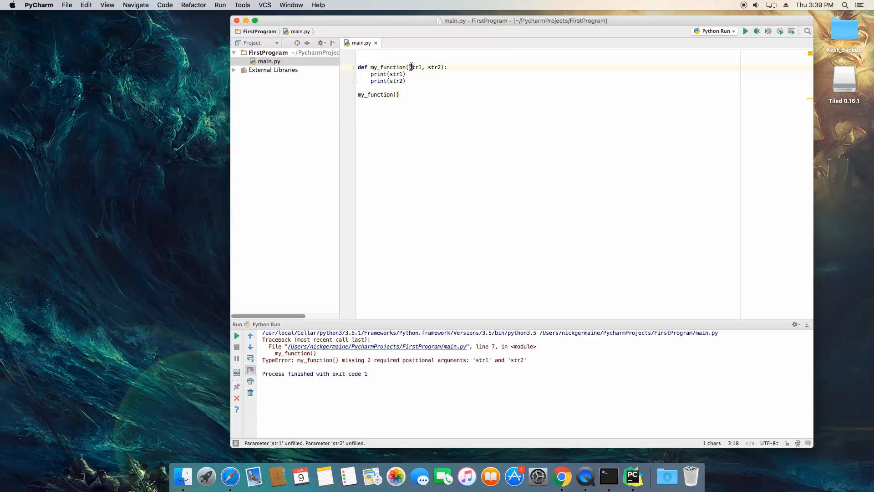
# Call my_function with 'This is argument 1' and 'This is the second argument which is also a string'
pyautogui.doubleClick(415, 67)
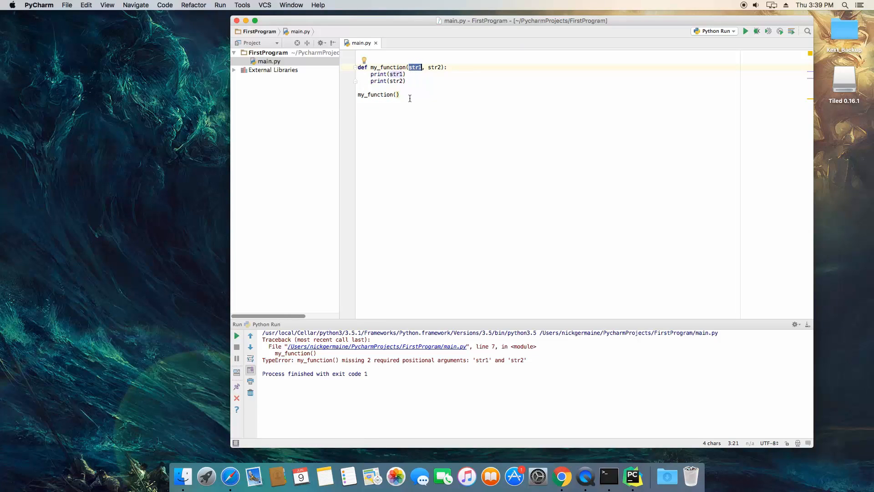
pyautogui.write("'")
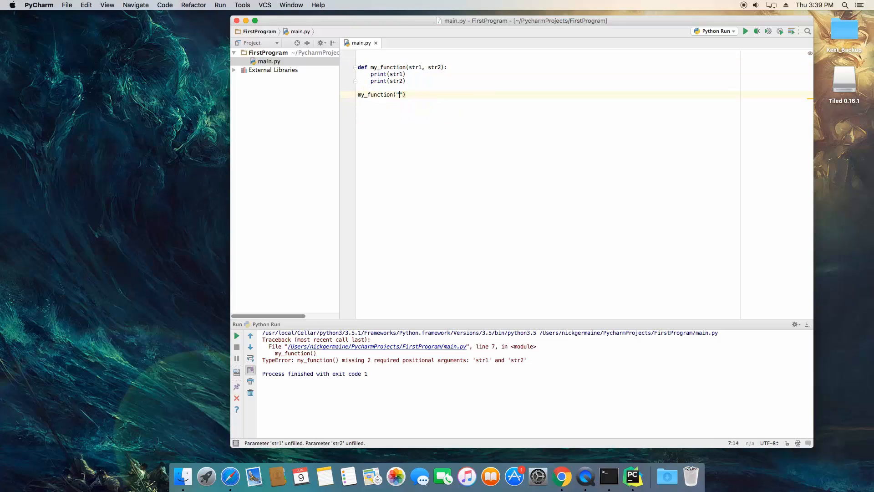
pyautogui.write('This')
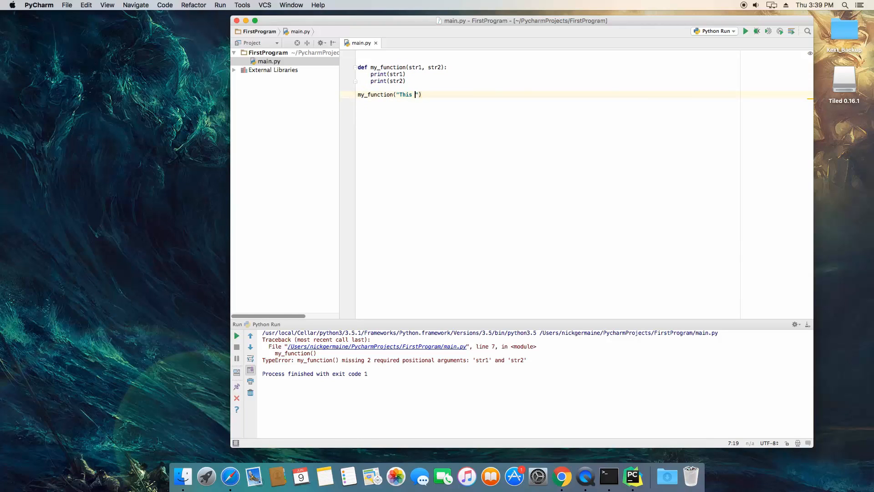
pyautogui.write('is argument 1')
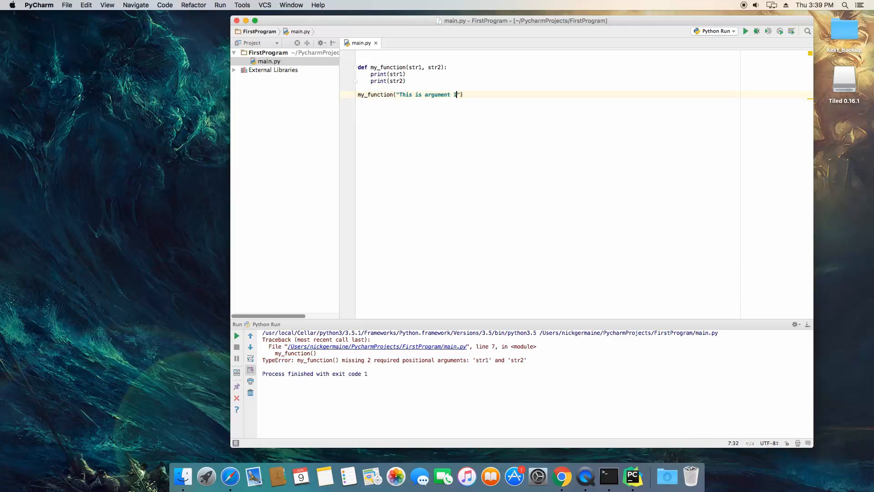
pyautogui.write(", '")
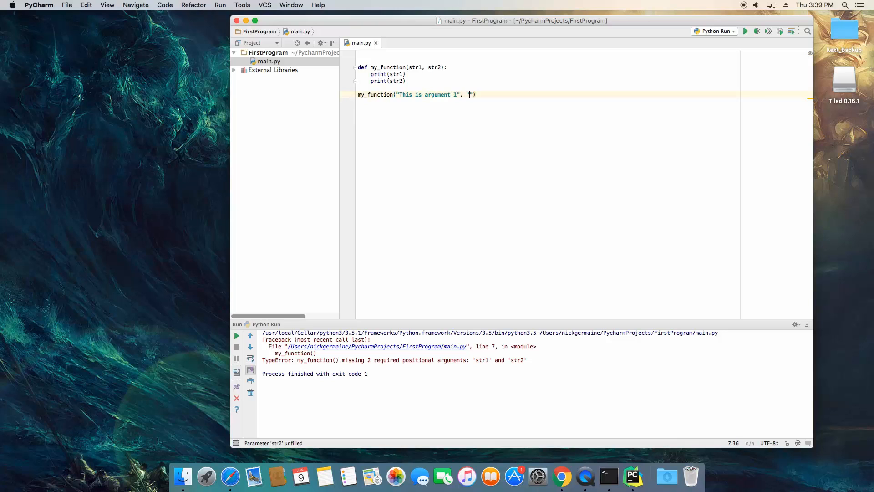
pyautogui.write('T')
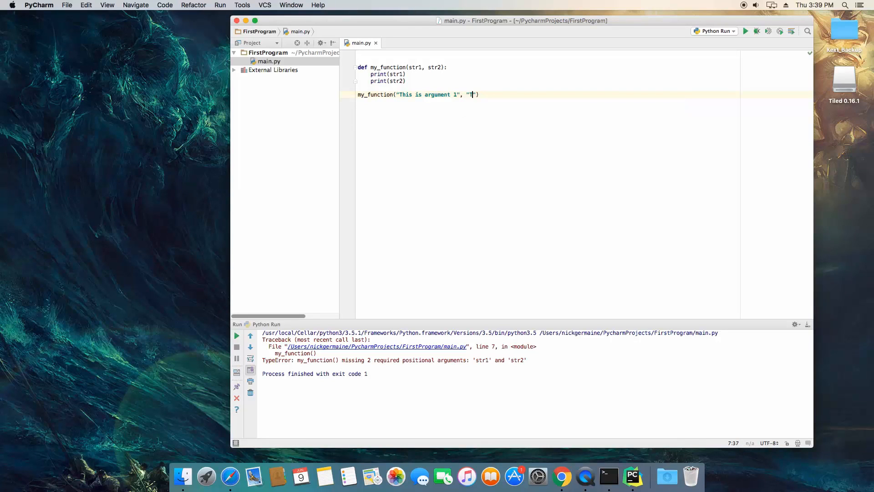
pyautogui.write('his is the second')
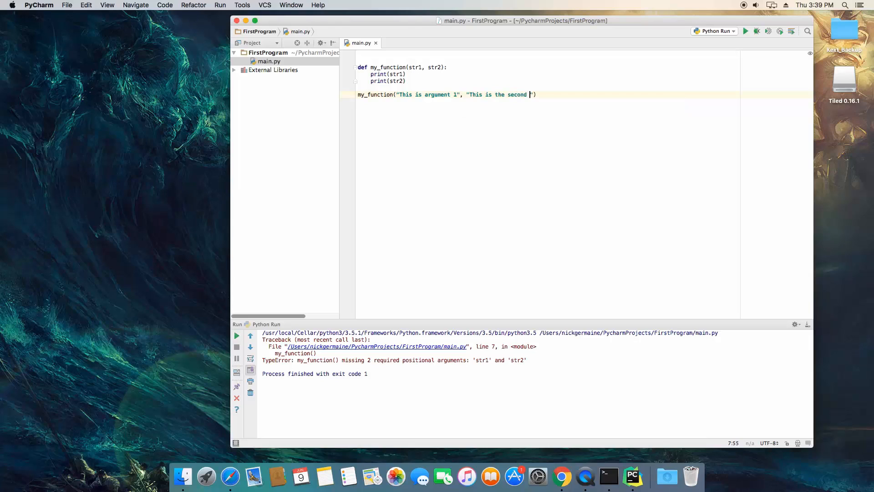
pyautogui.write('argument which is also a string.')
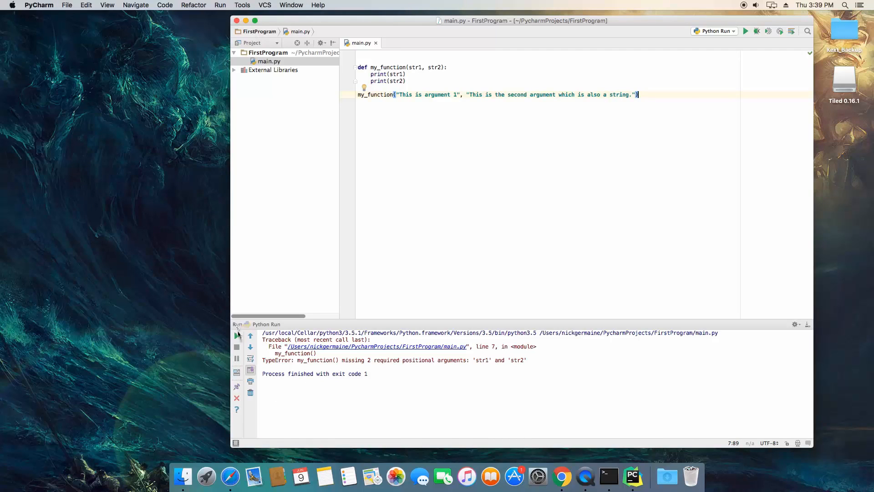
# Run main.py to confirm both strings print, then highlight str1 and str2 in the prints
pyautogui.click(745, 31)
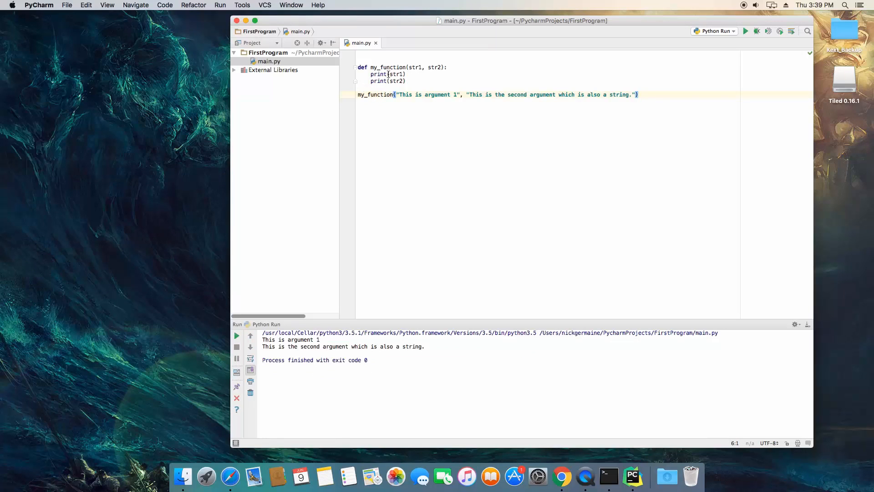
pyautogui.doubleClick(395, 74)
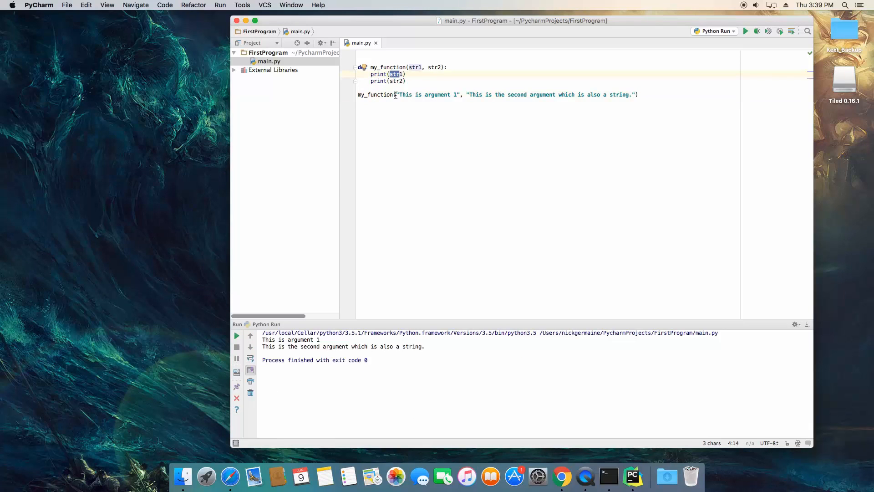
pyautogui.click(395, 94)
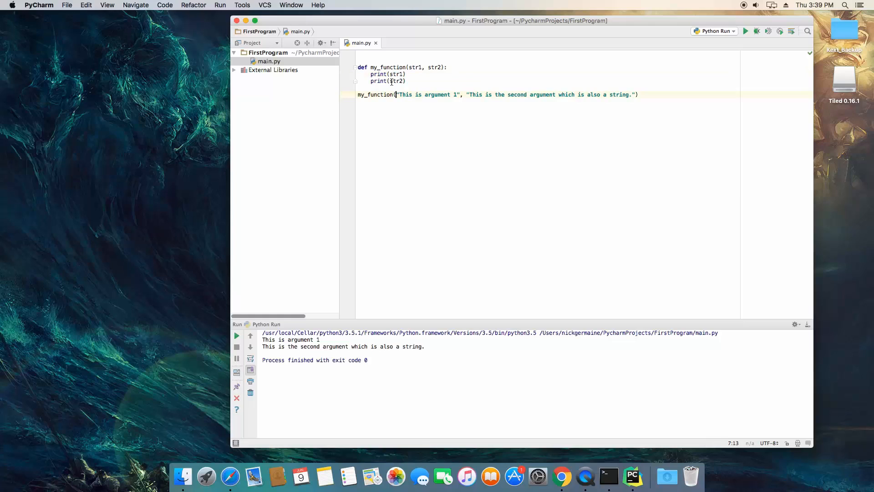
pyautogui.doubleClick(397, 81)
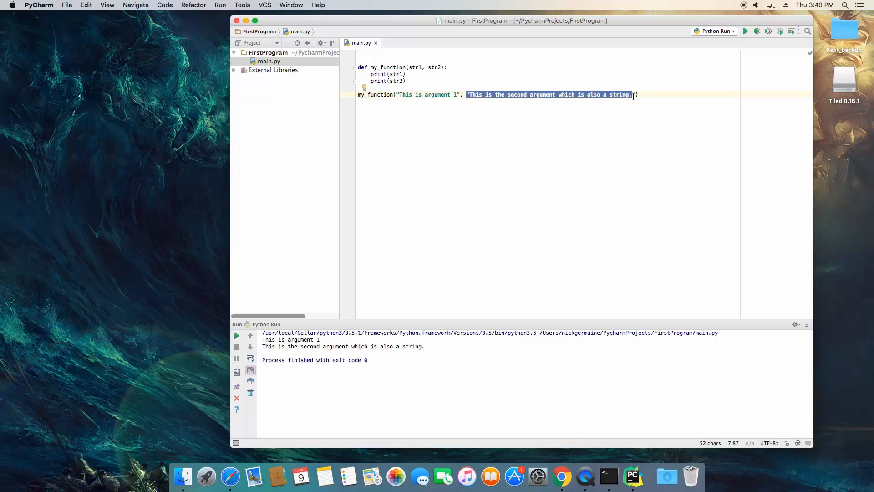
pyautogui.click(638, 95)
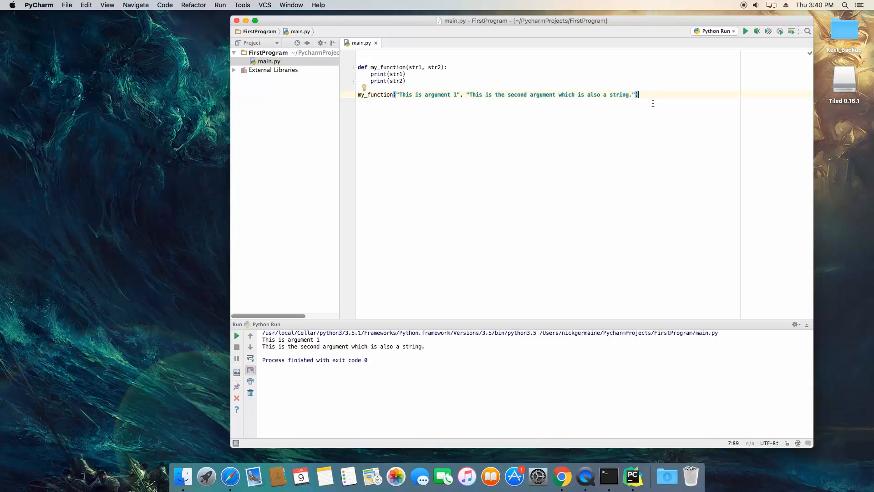
# Type my_function("Stringy", "Hello World") on a new line below the first call
pyautogui.write('my')
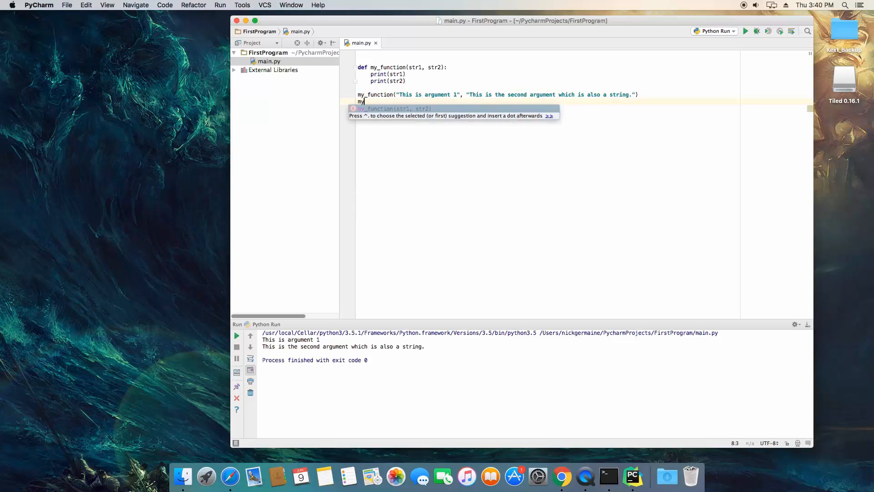
pyautogui.write('_function')
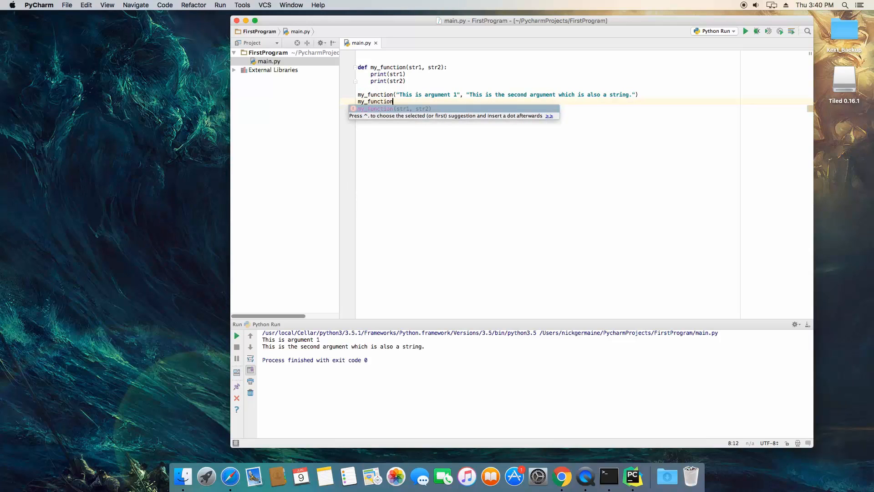
pyautogui.write('("')
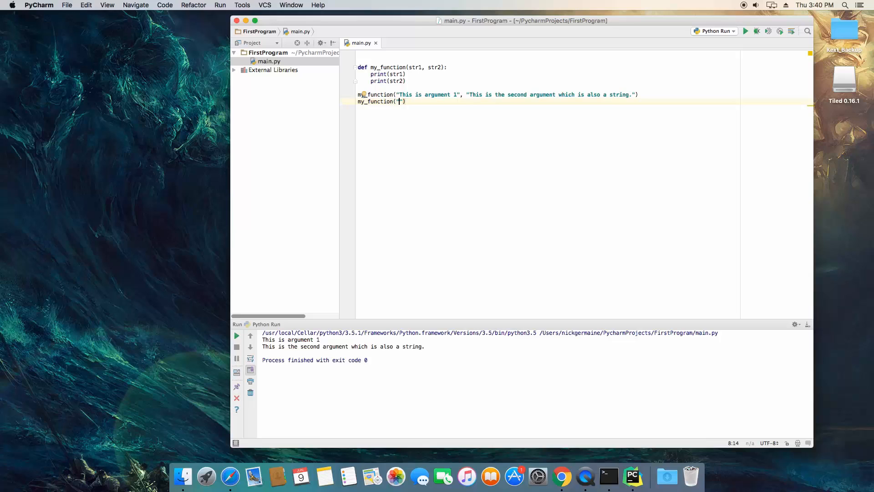
pyautogui.write('Stringy", "Hello')
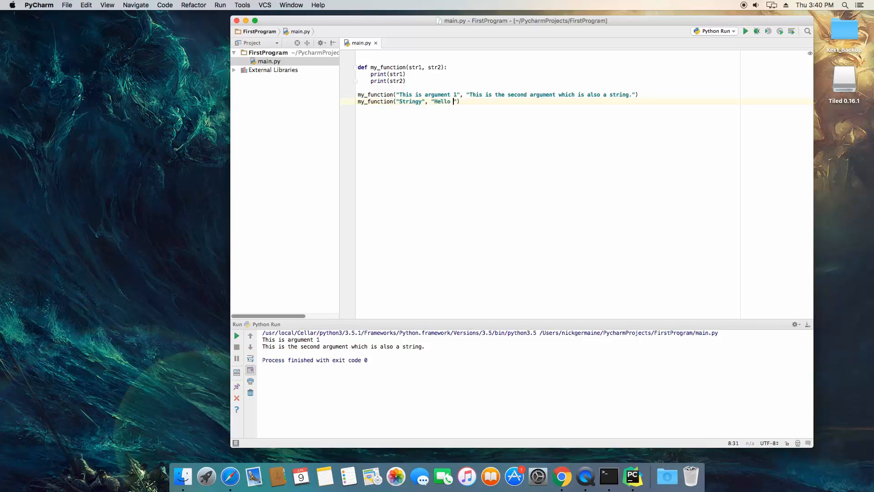
pyautogui.write('World')
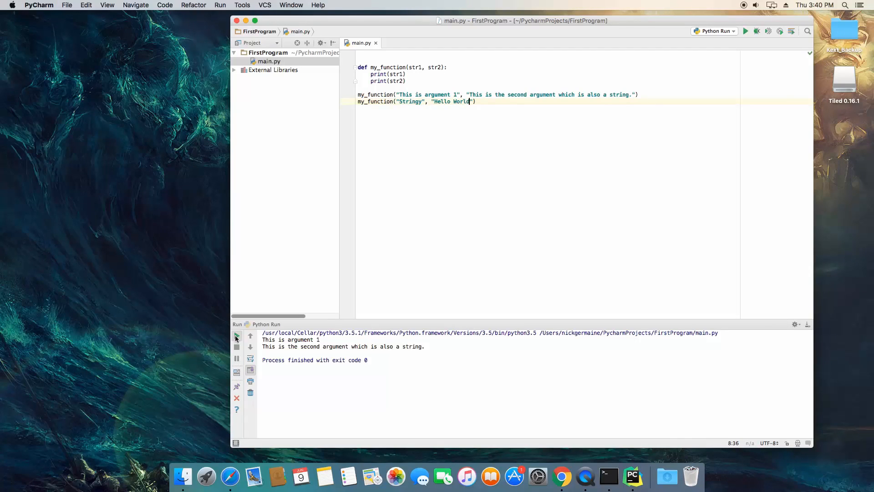
# Rerun main.py, check the four output lines, and highlight both my_function calls
pyautogui.click(236, 335)
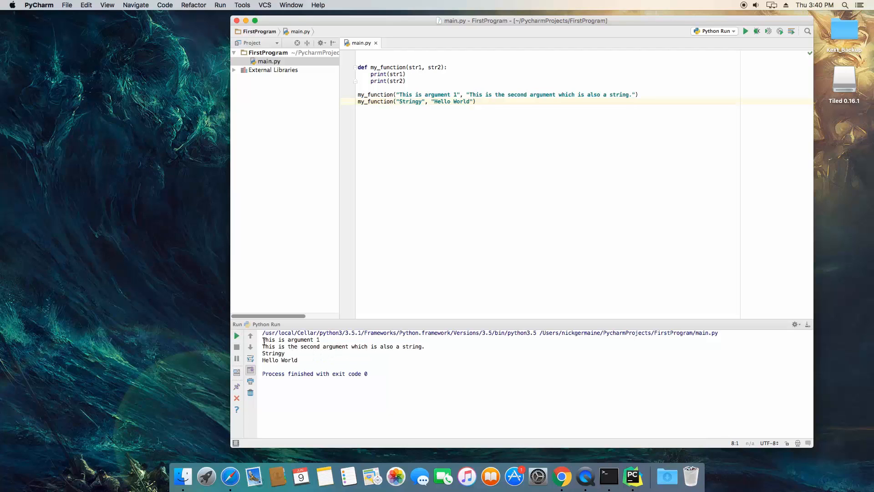
pyautogui.doubleClick(290, 339)
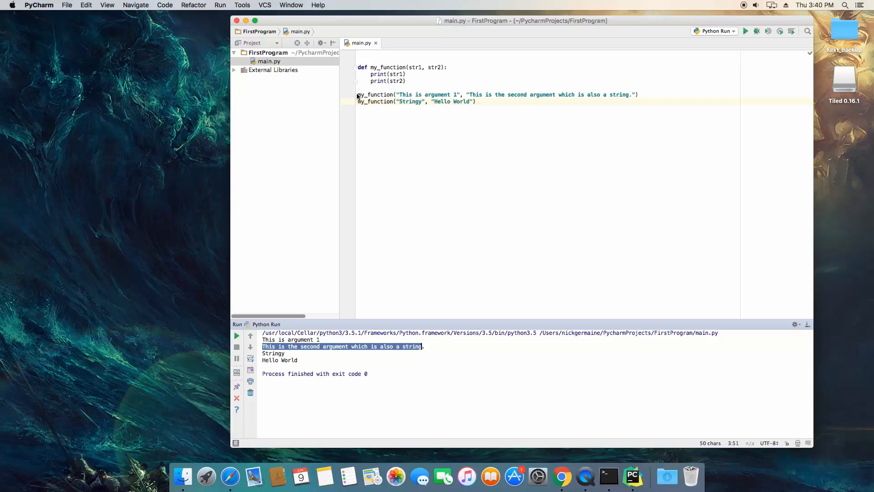
pyautogui.doubleClick(375, 94)
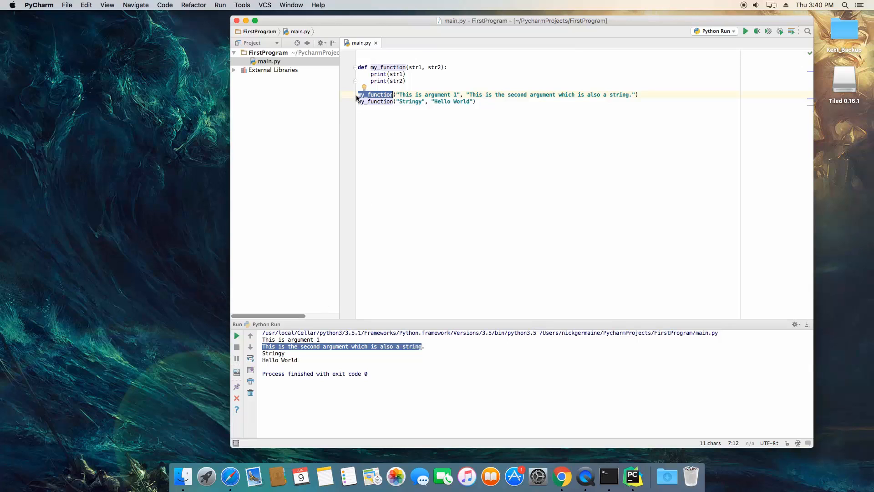
pyautogui.click(376, 102)
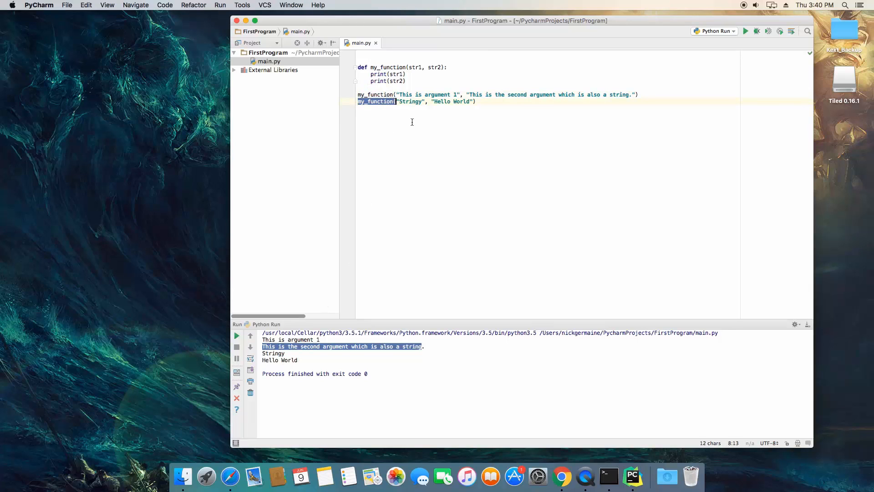
pyautogui.click(475, 101)
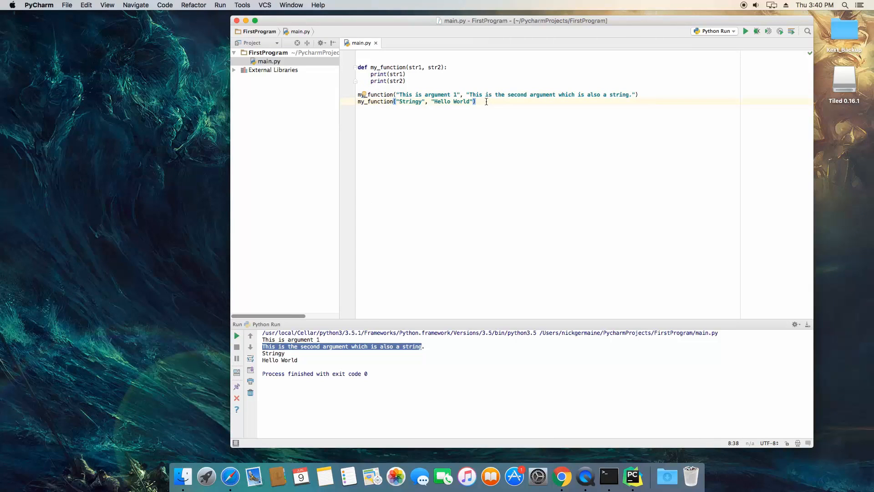